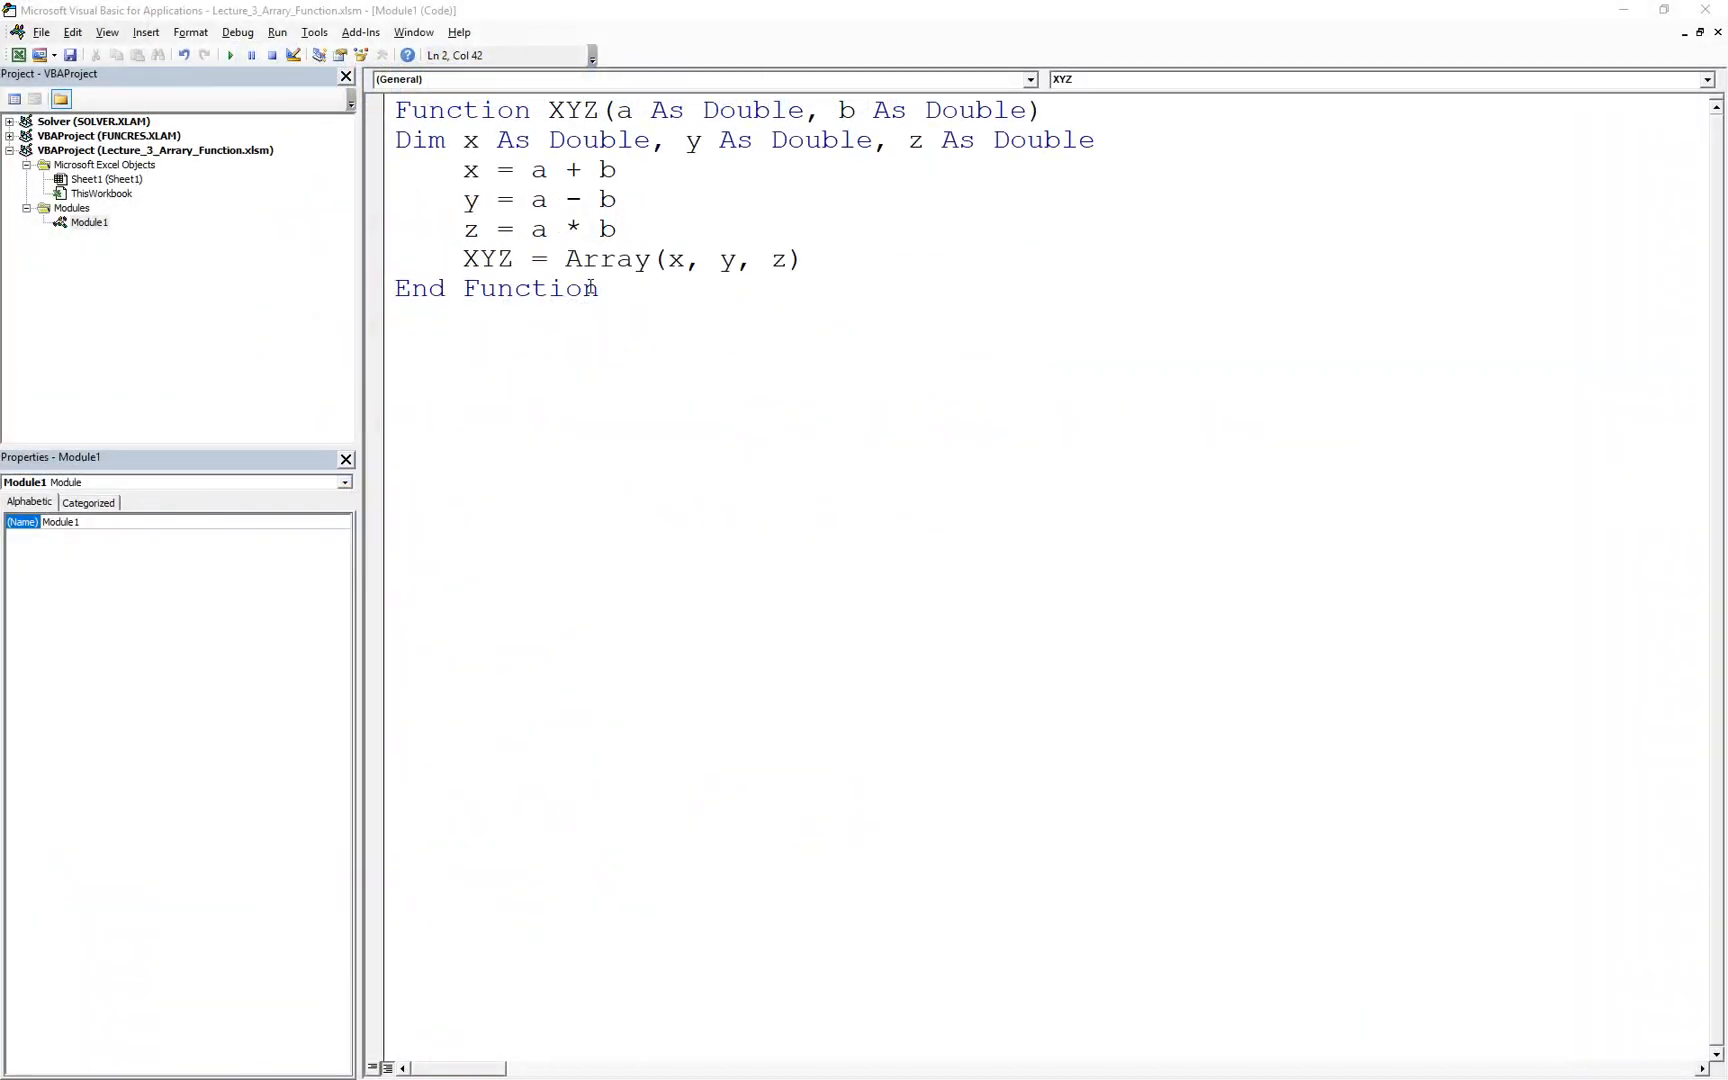
- Switch from the VBA editor back to the worksheet showing 7, -1 and 12 in C1:E1
key("ctrl+a")
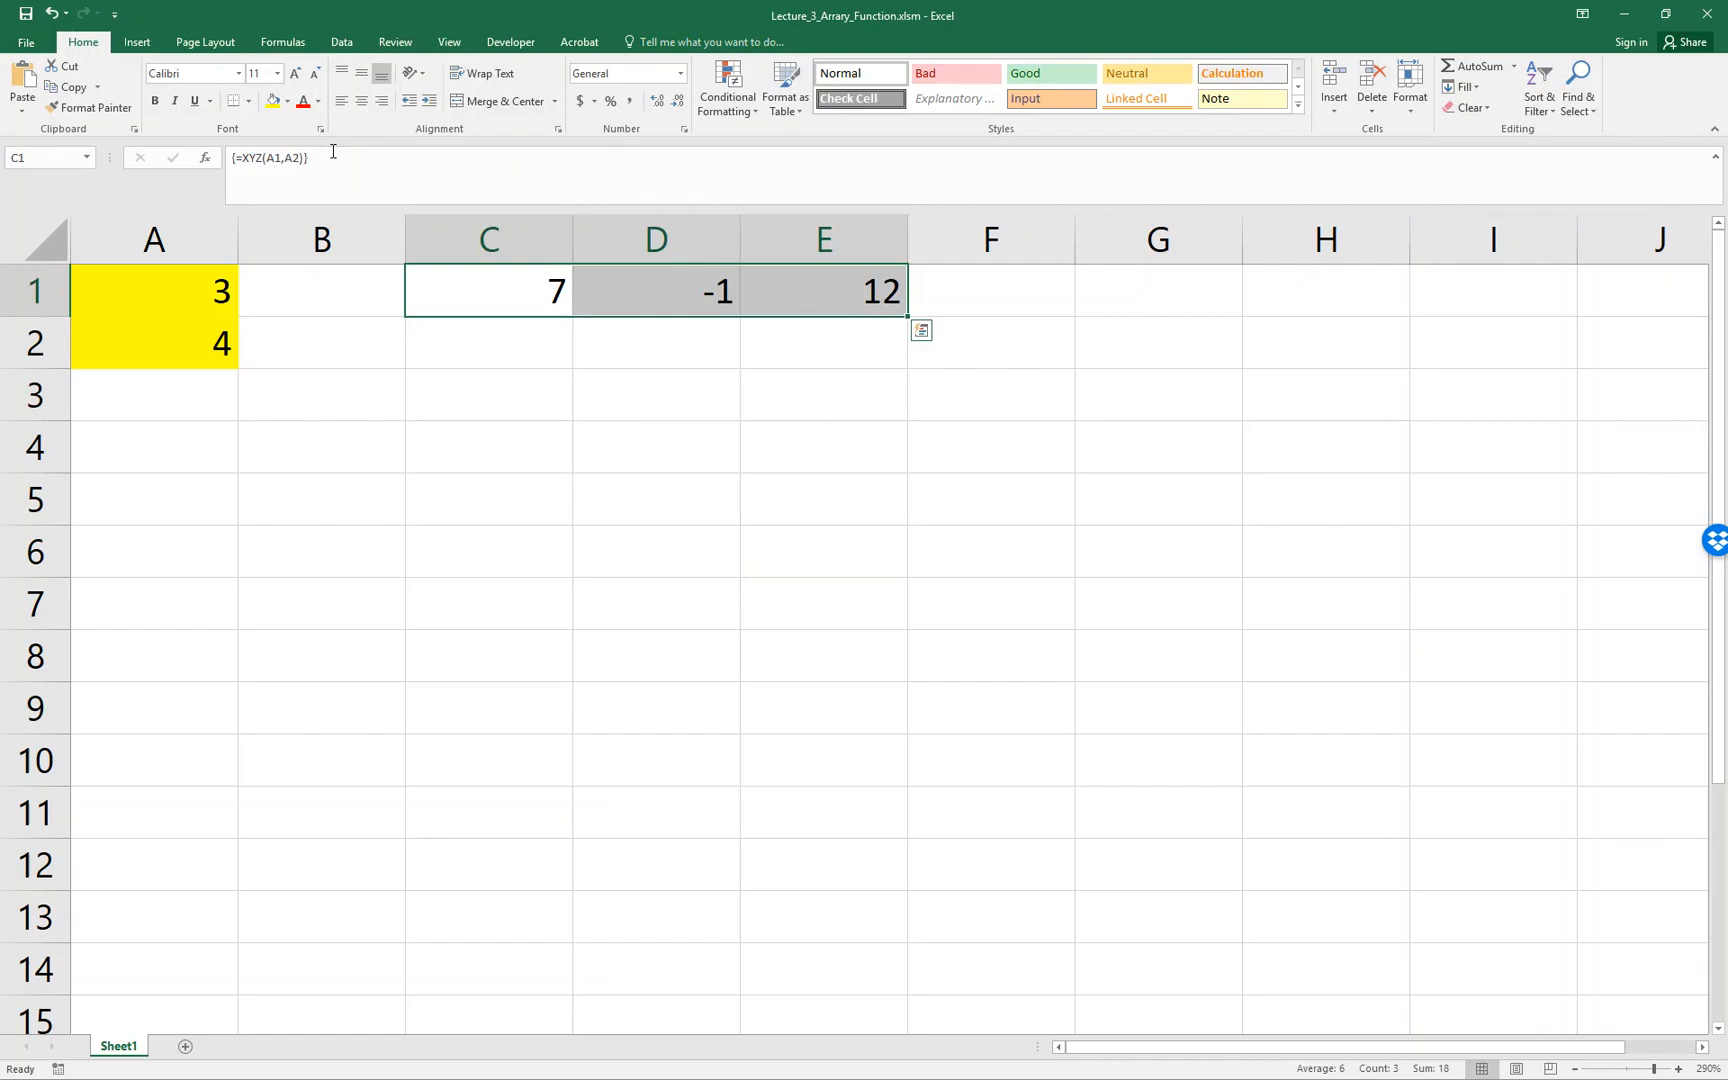
- Select C1:E1, clear the old results and begin typing the new XYZ formula
left_click(290, 100)
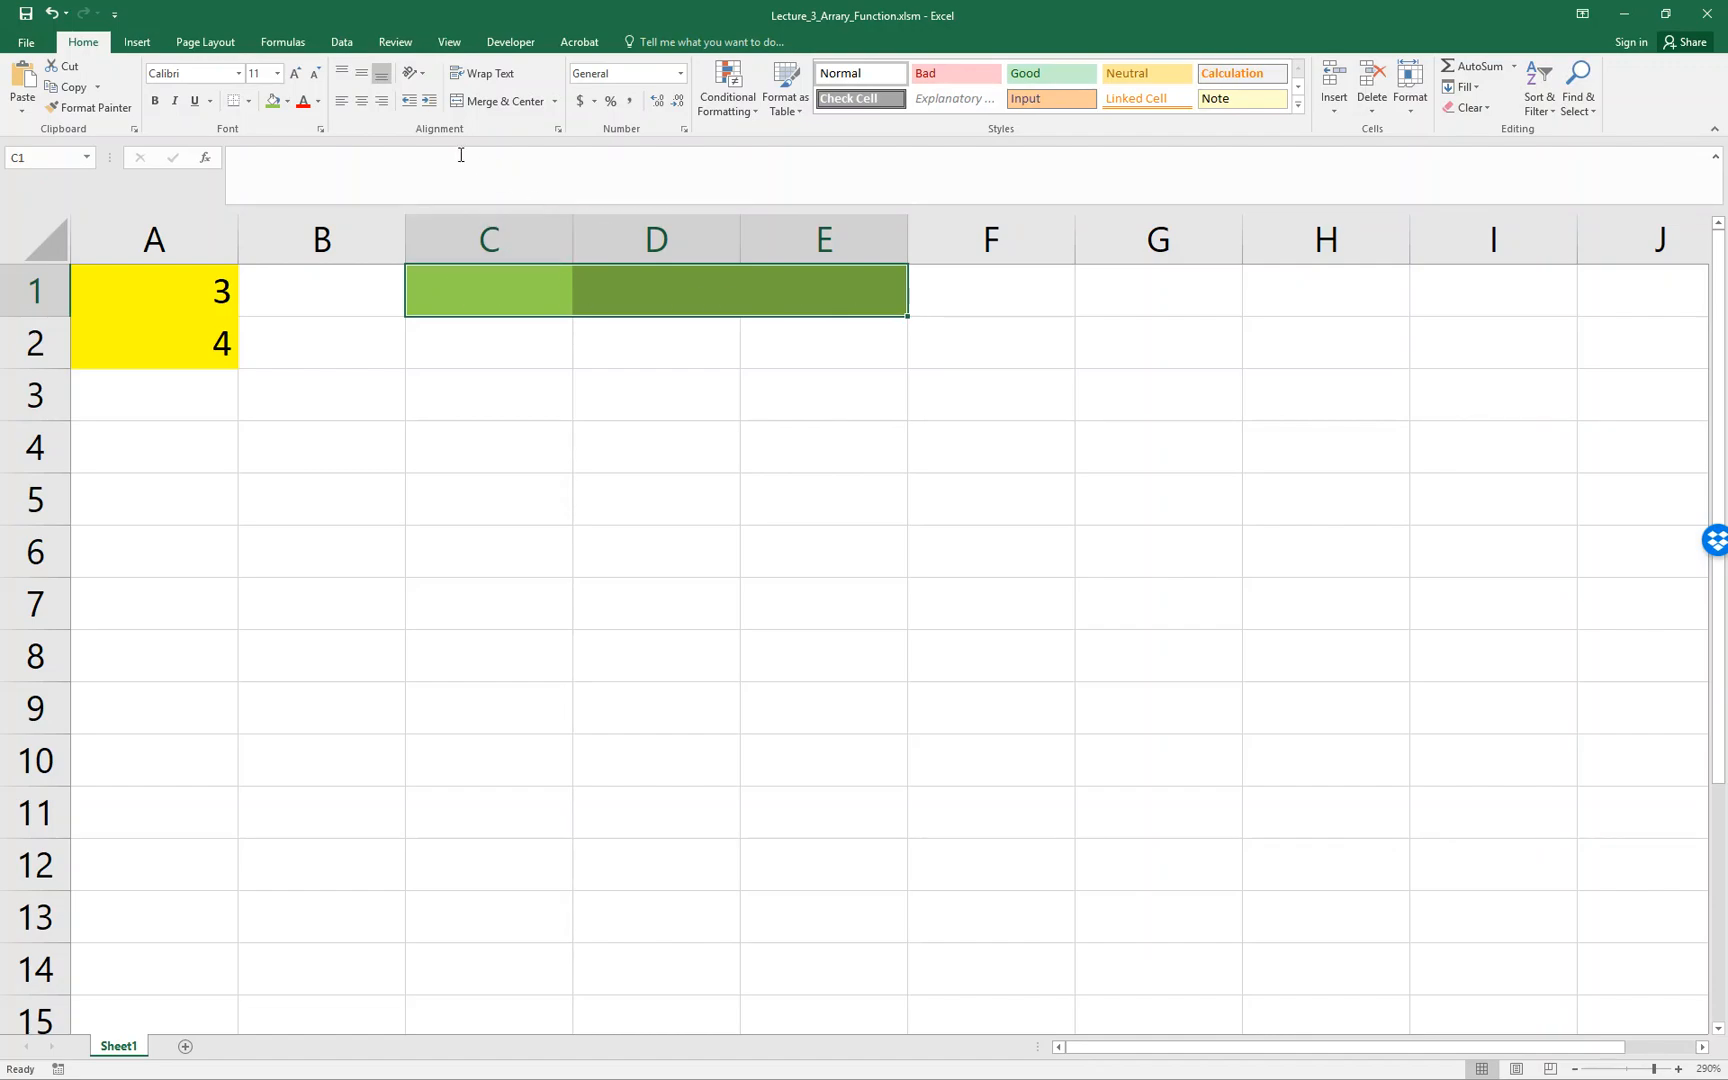
type("=XU")
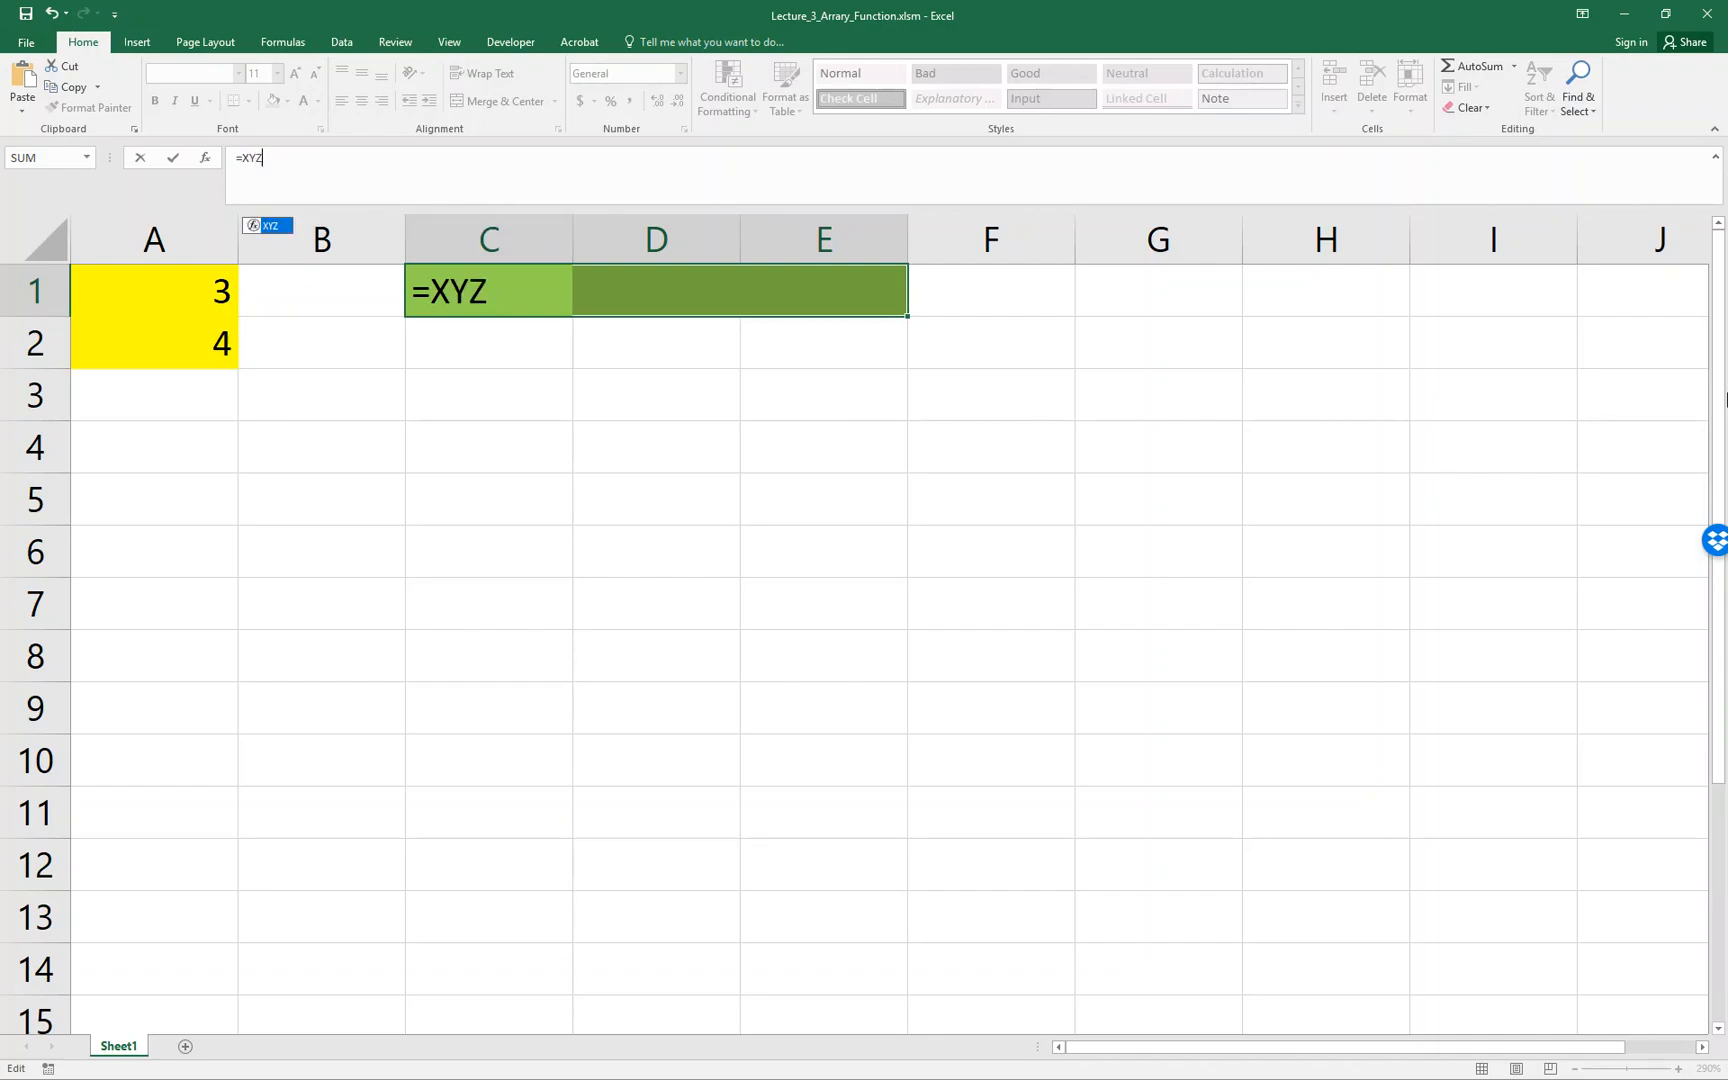
- Complete =XYZ(A1,A2) across C1:E1 and confirm it as an array formula with Ctrl+Shift+Enter
type("(A1,")
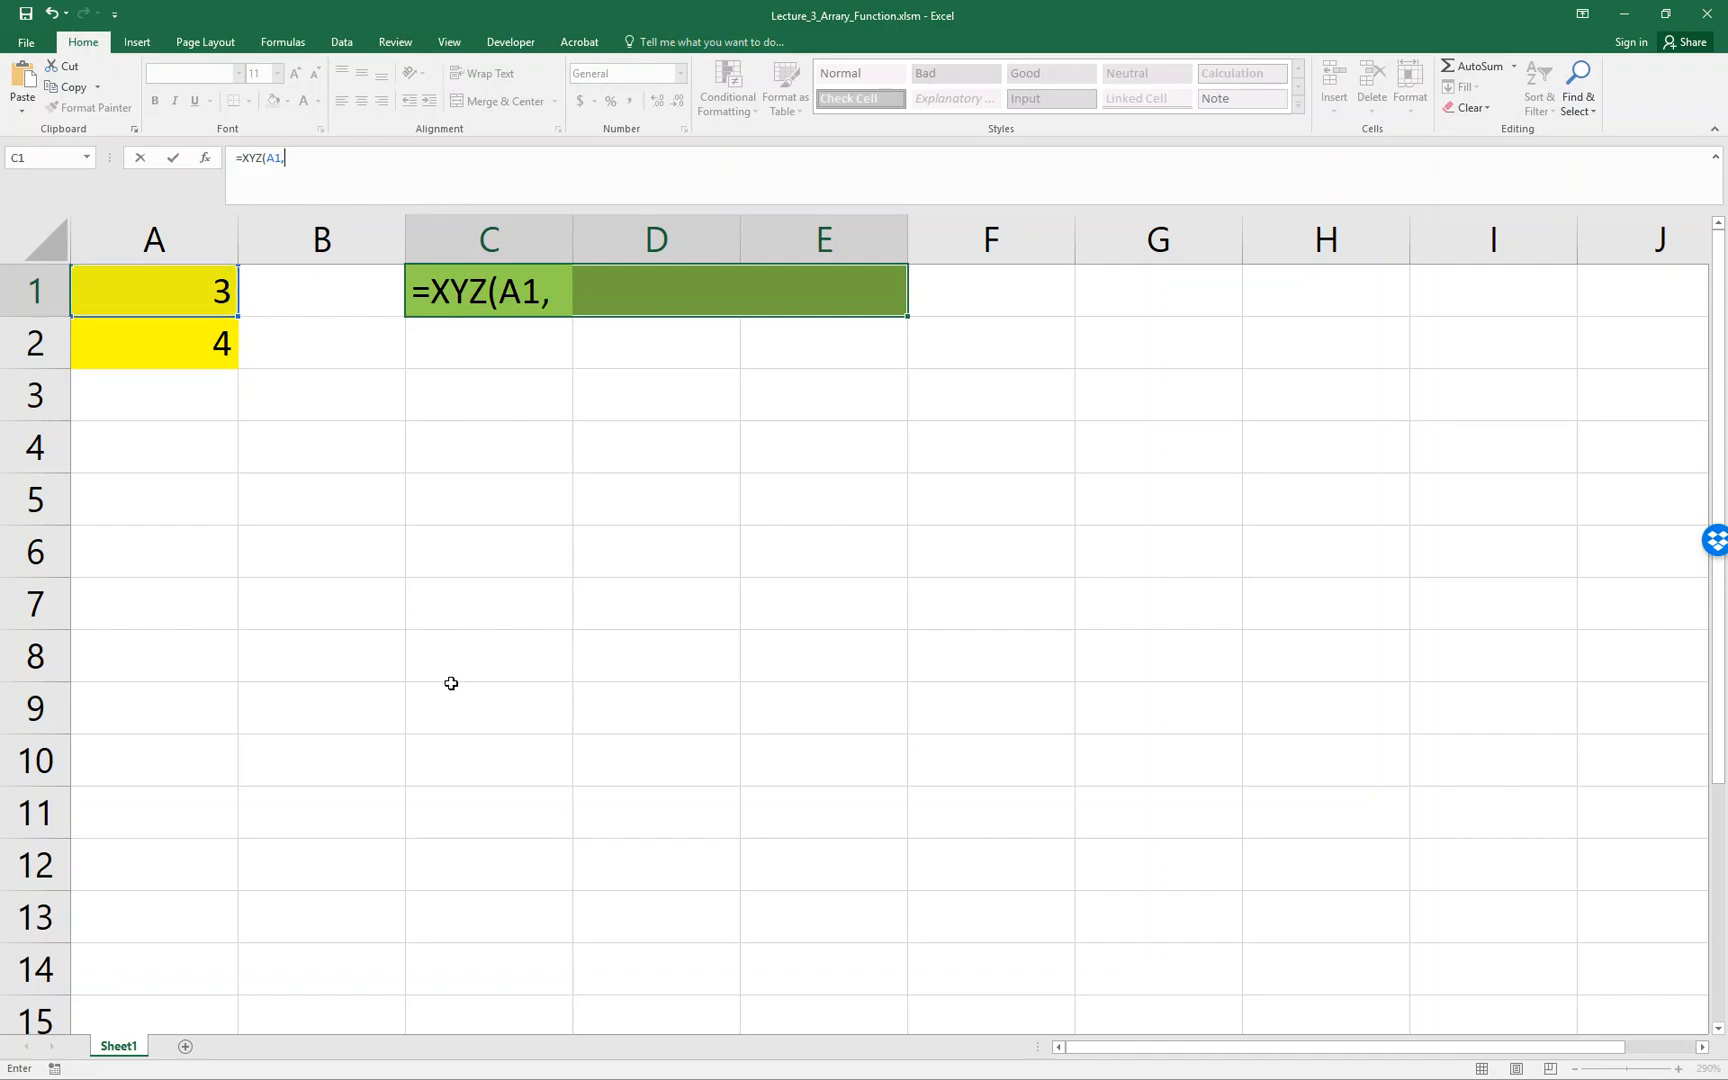
left_click(154, 344)
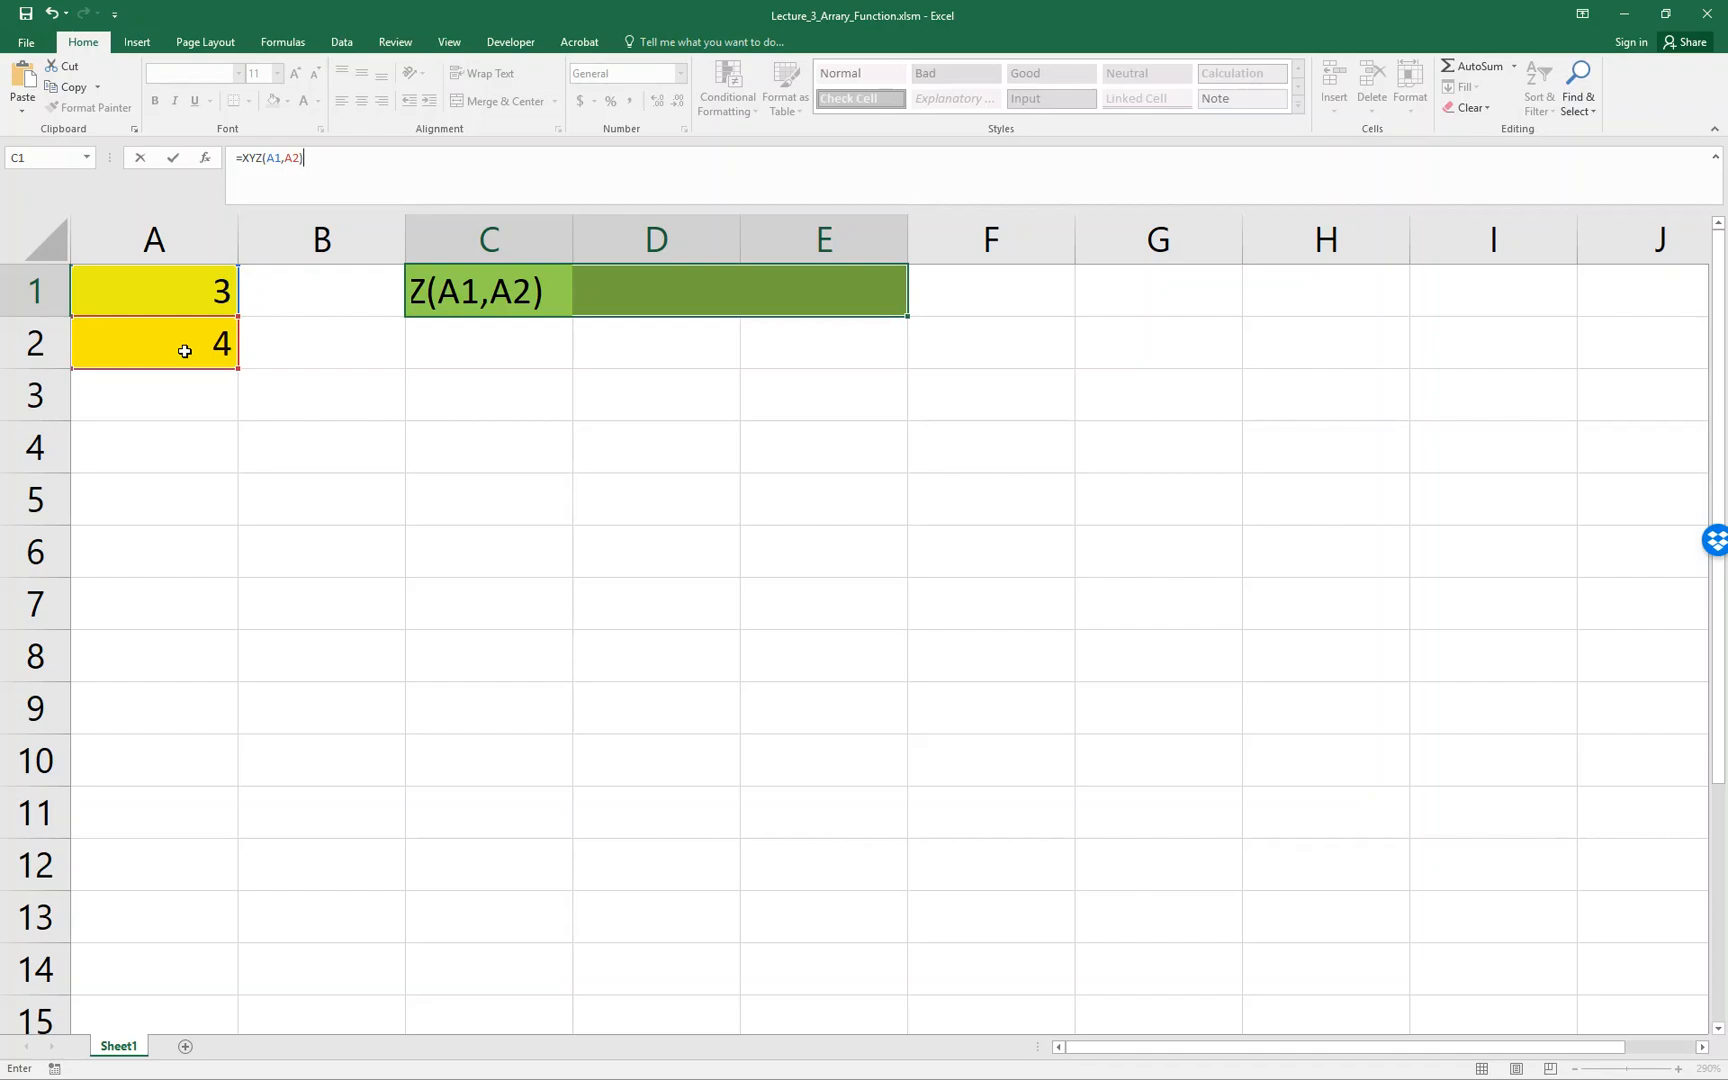
key("ctrl+shift+enter")
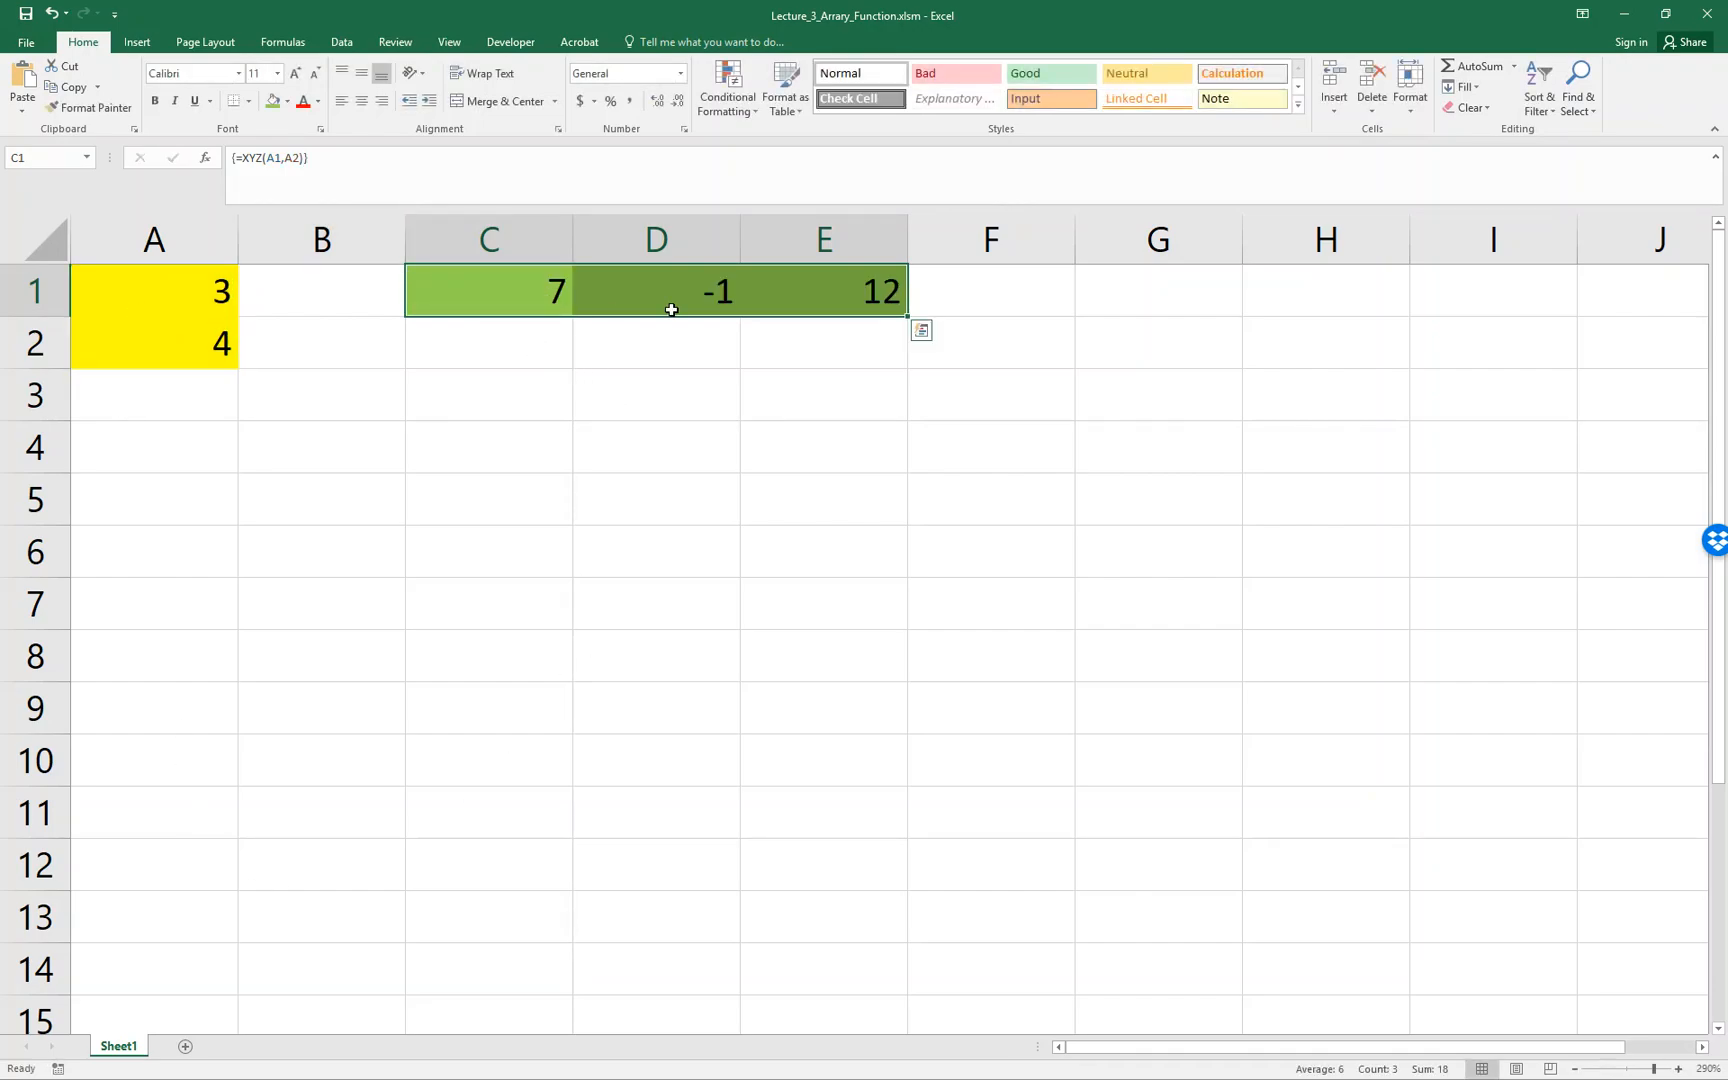
mouse_move(656, 300)
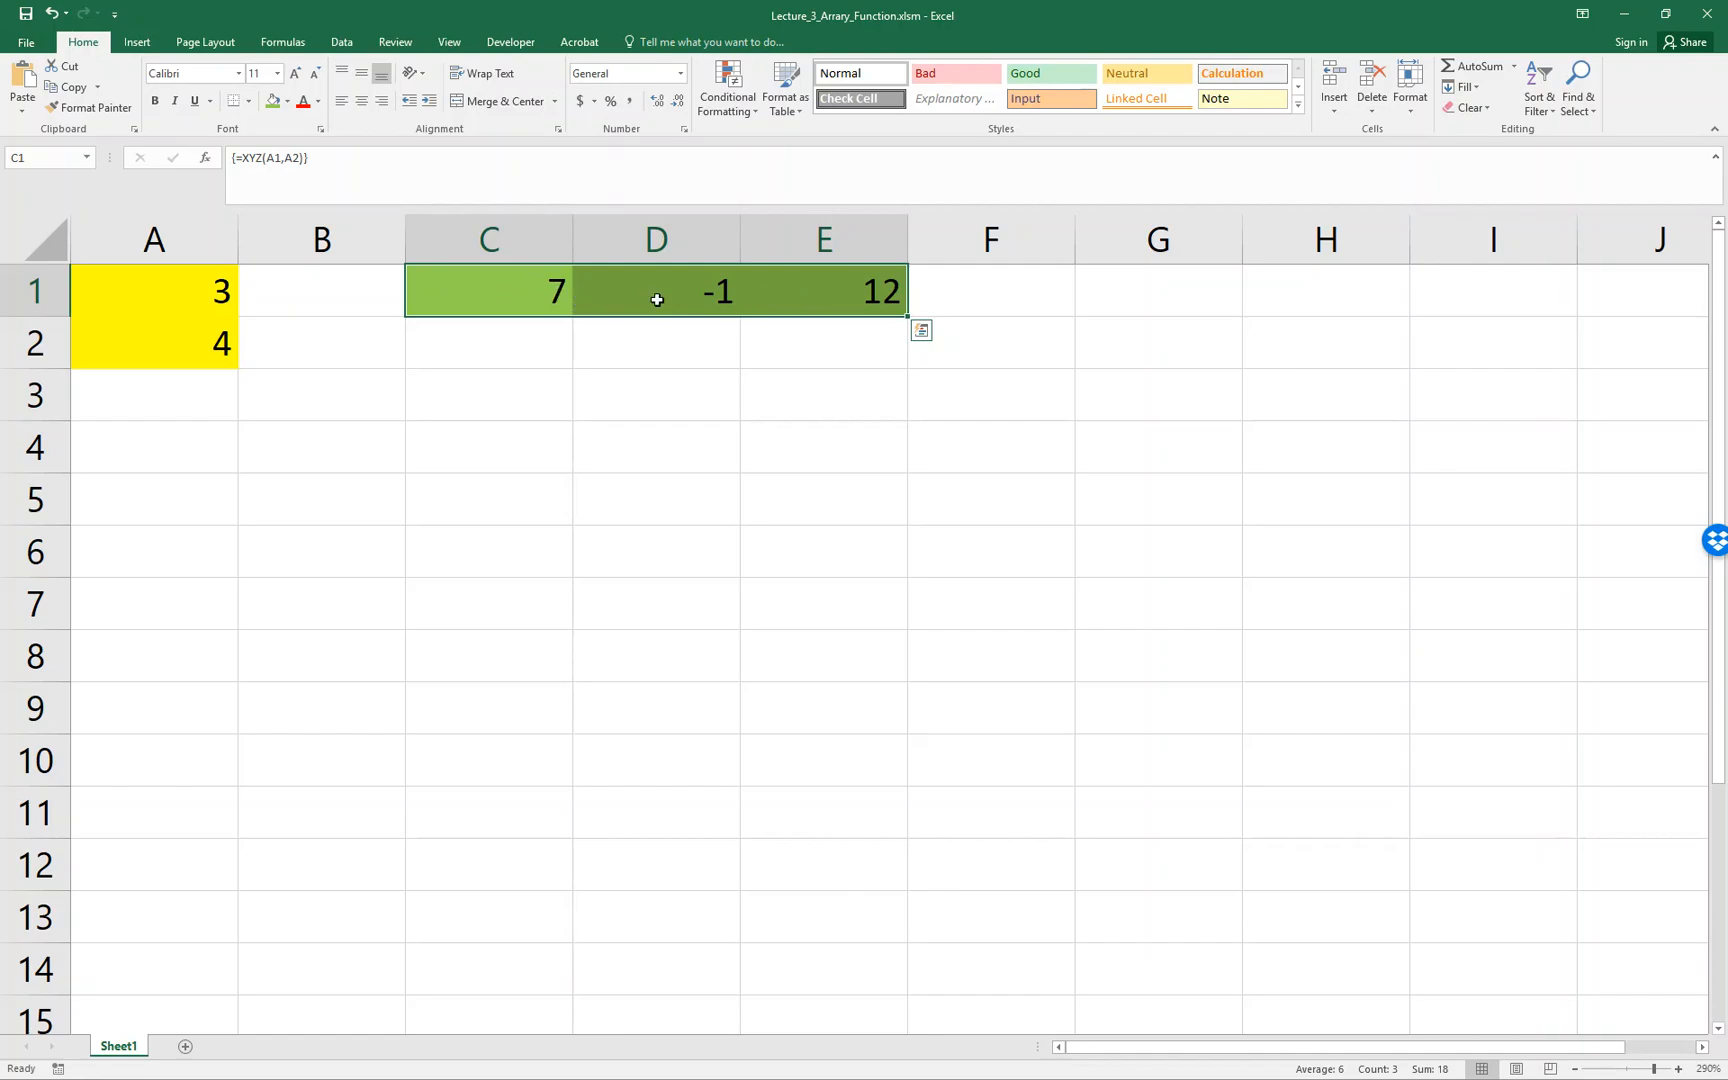
mouse_move(276, 148)
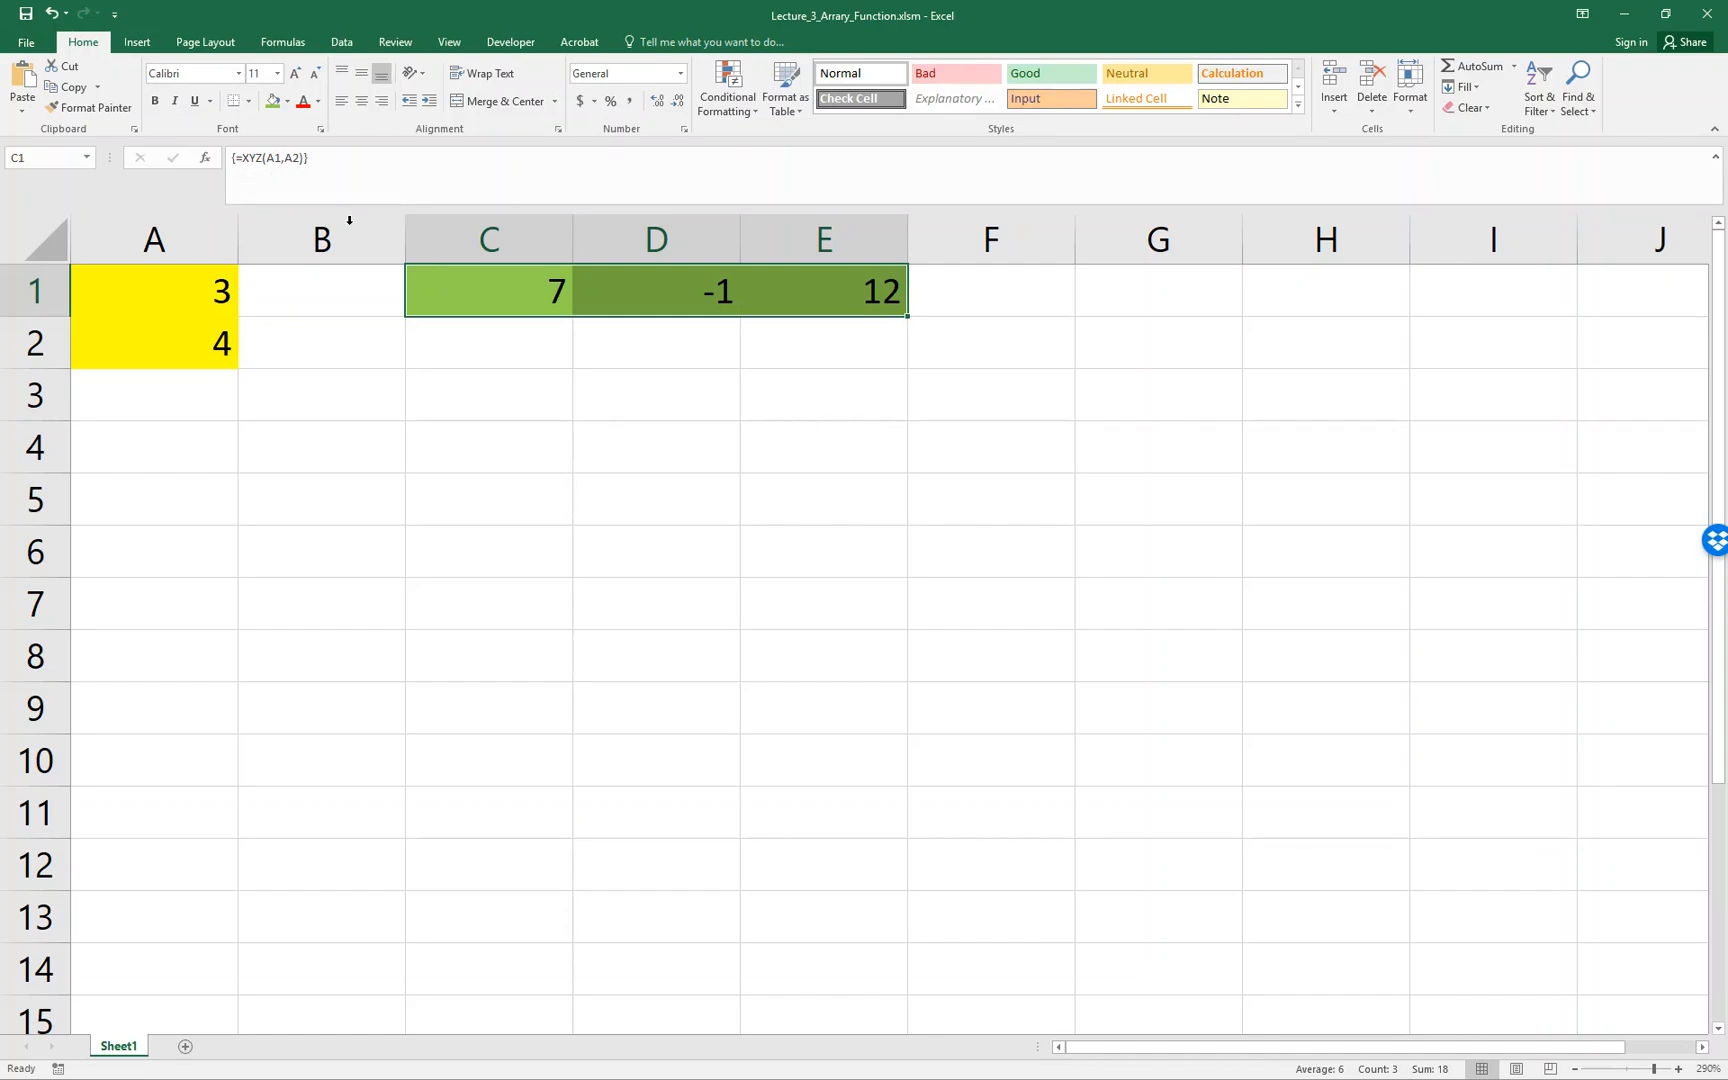
mouse_move(672, 338)
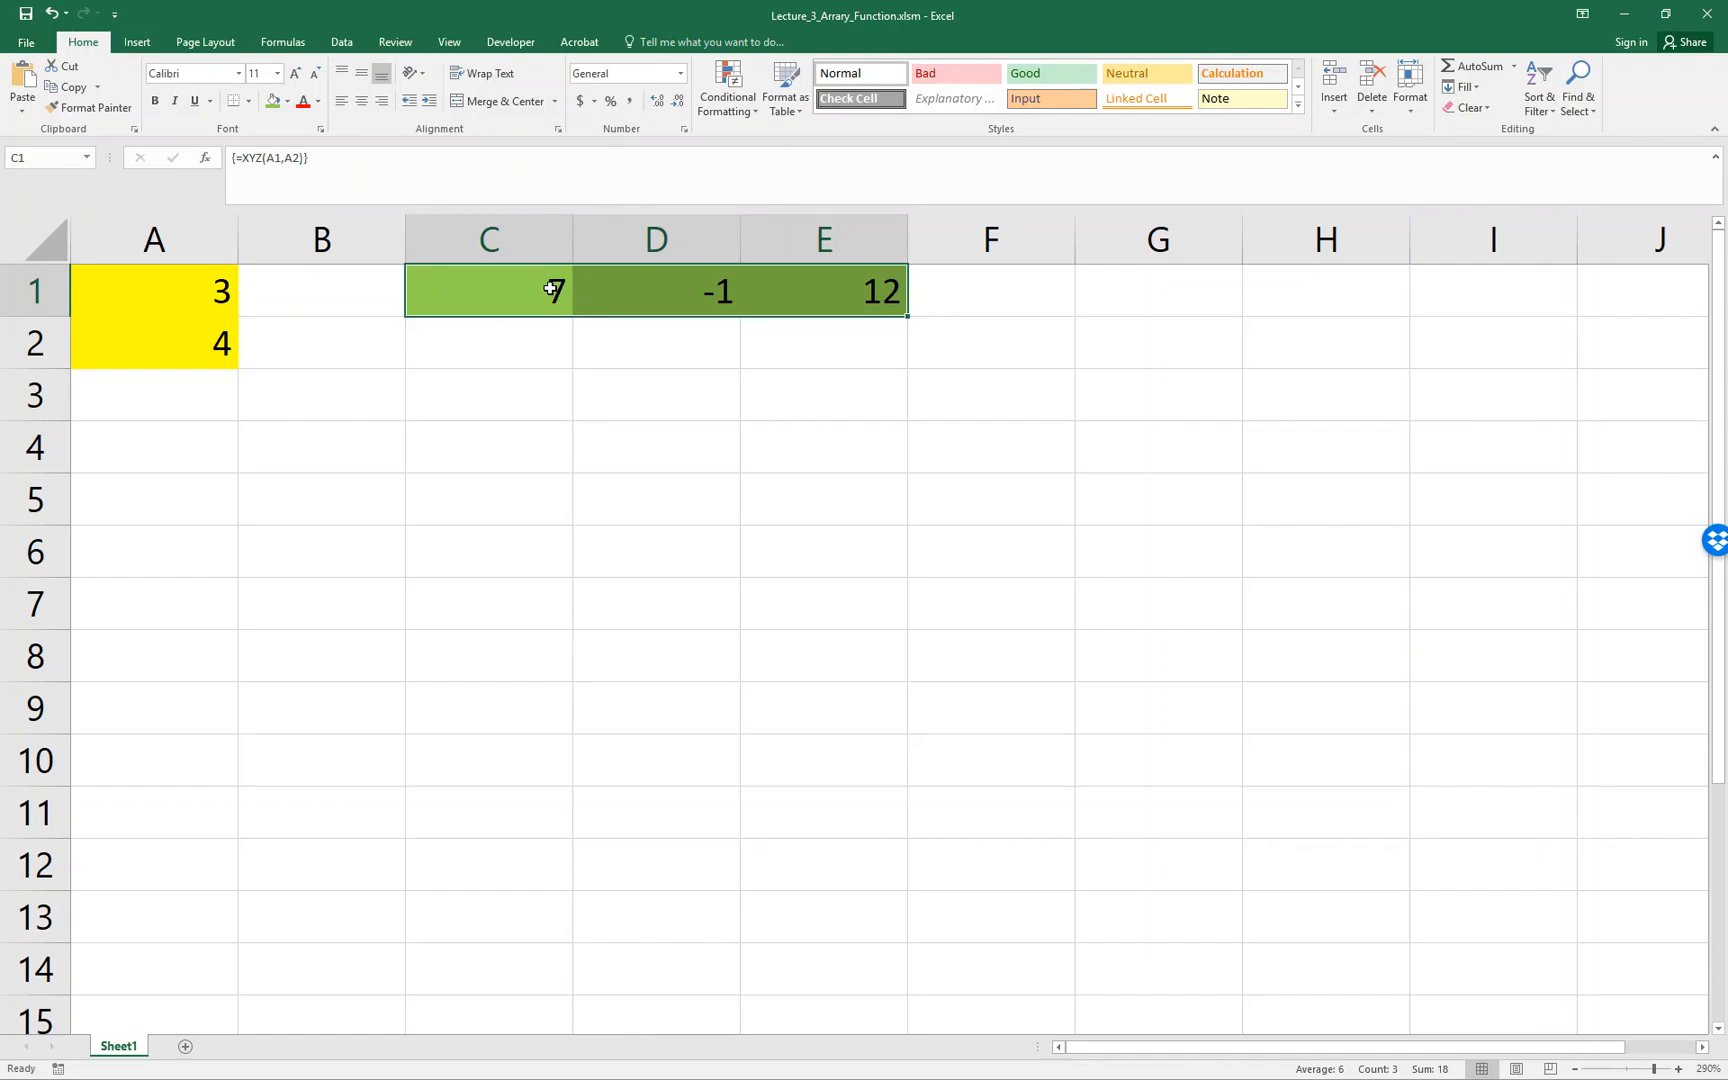
mouse_move(672, 294)
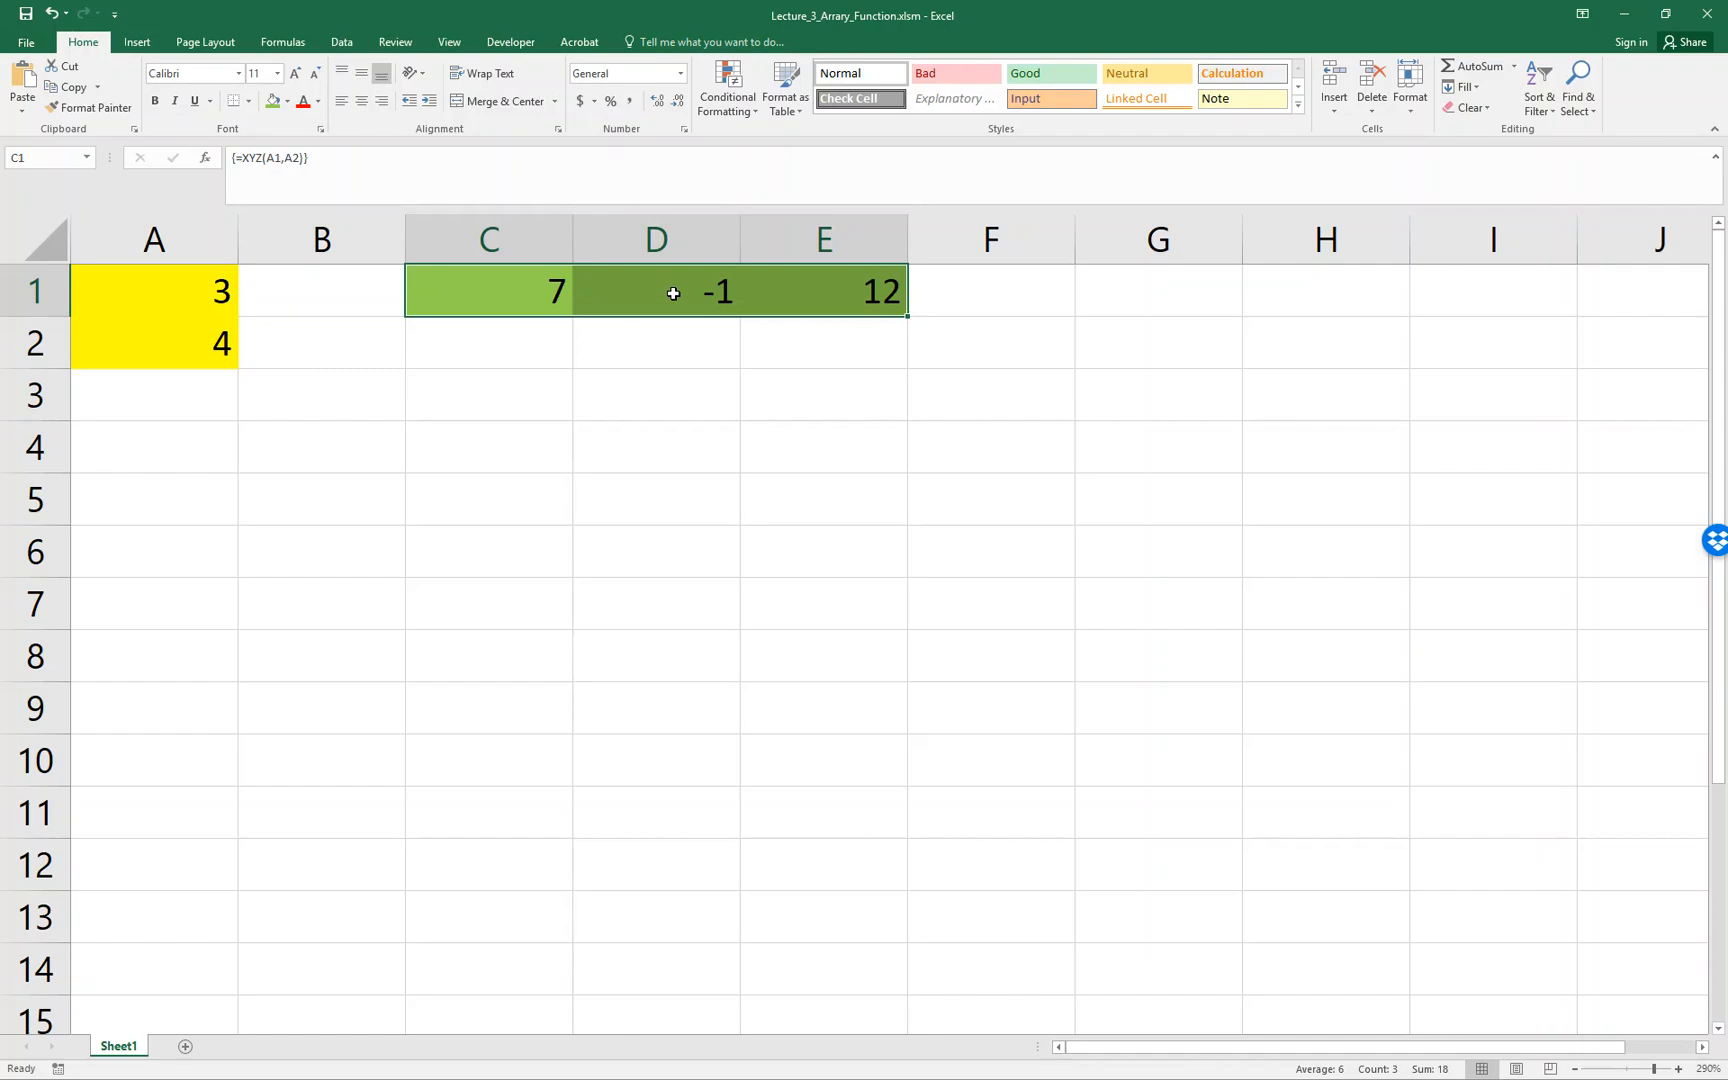